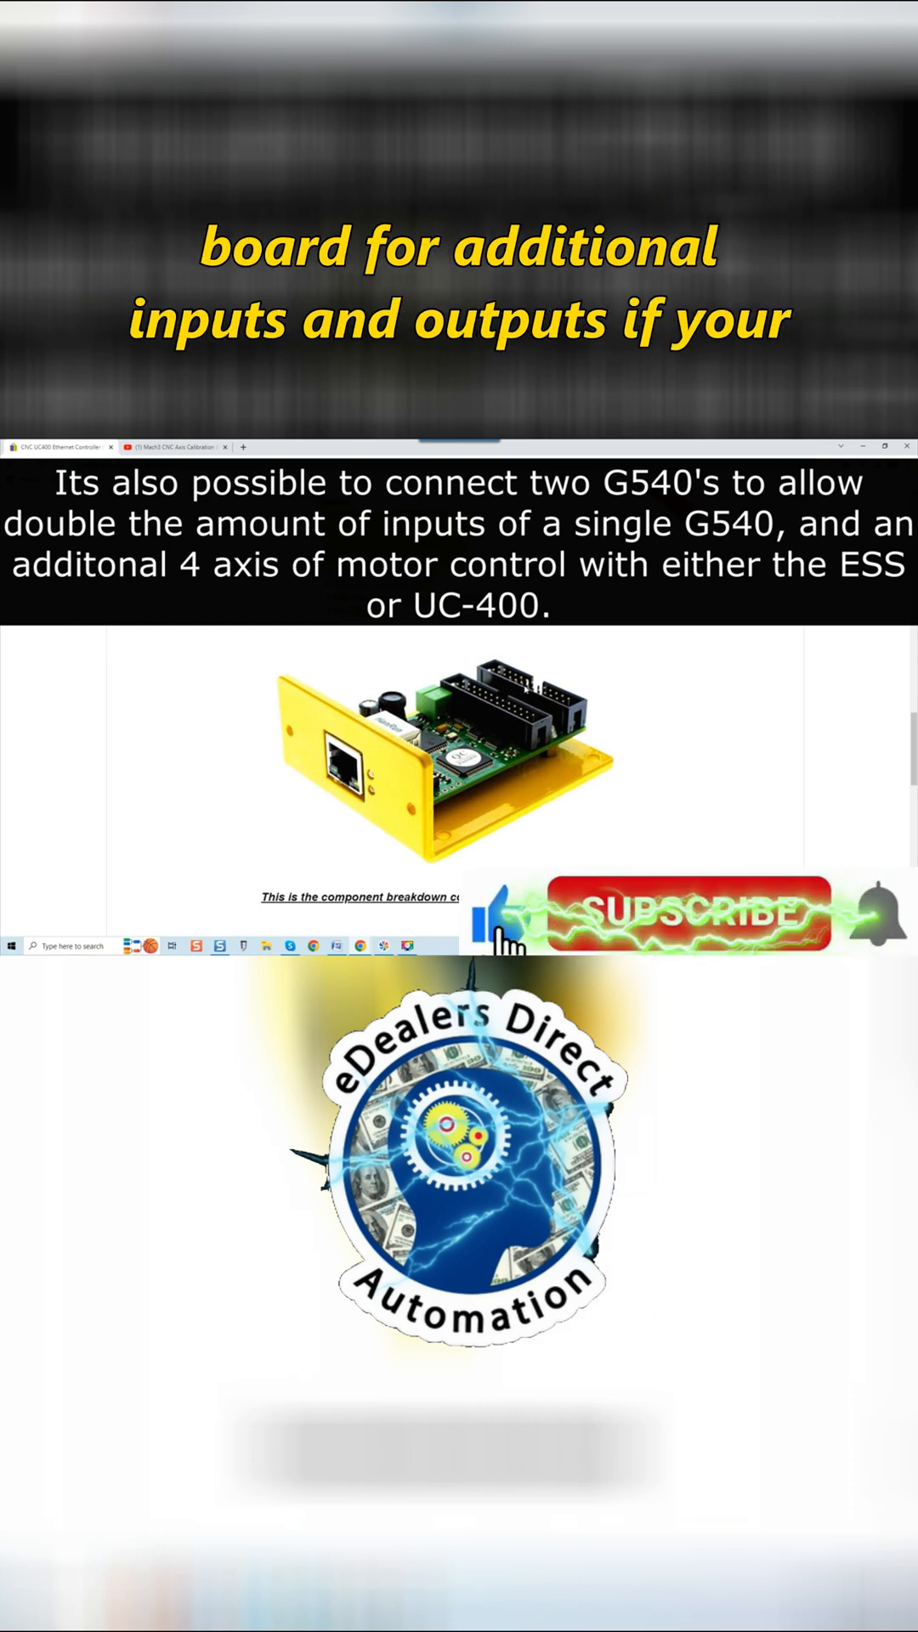
left_click(690, 913)
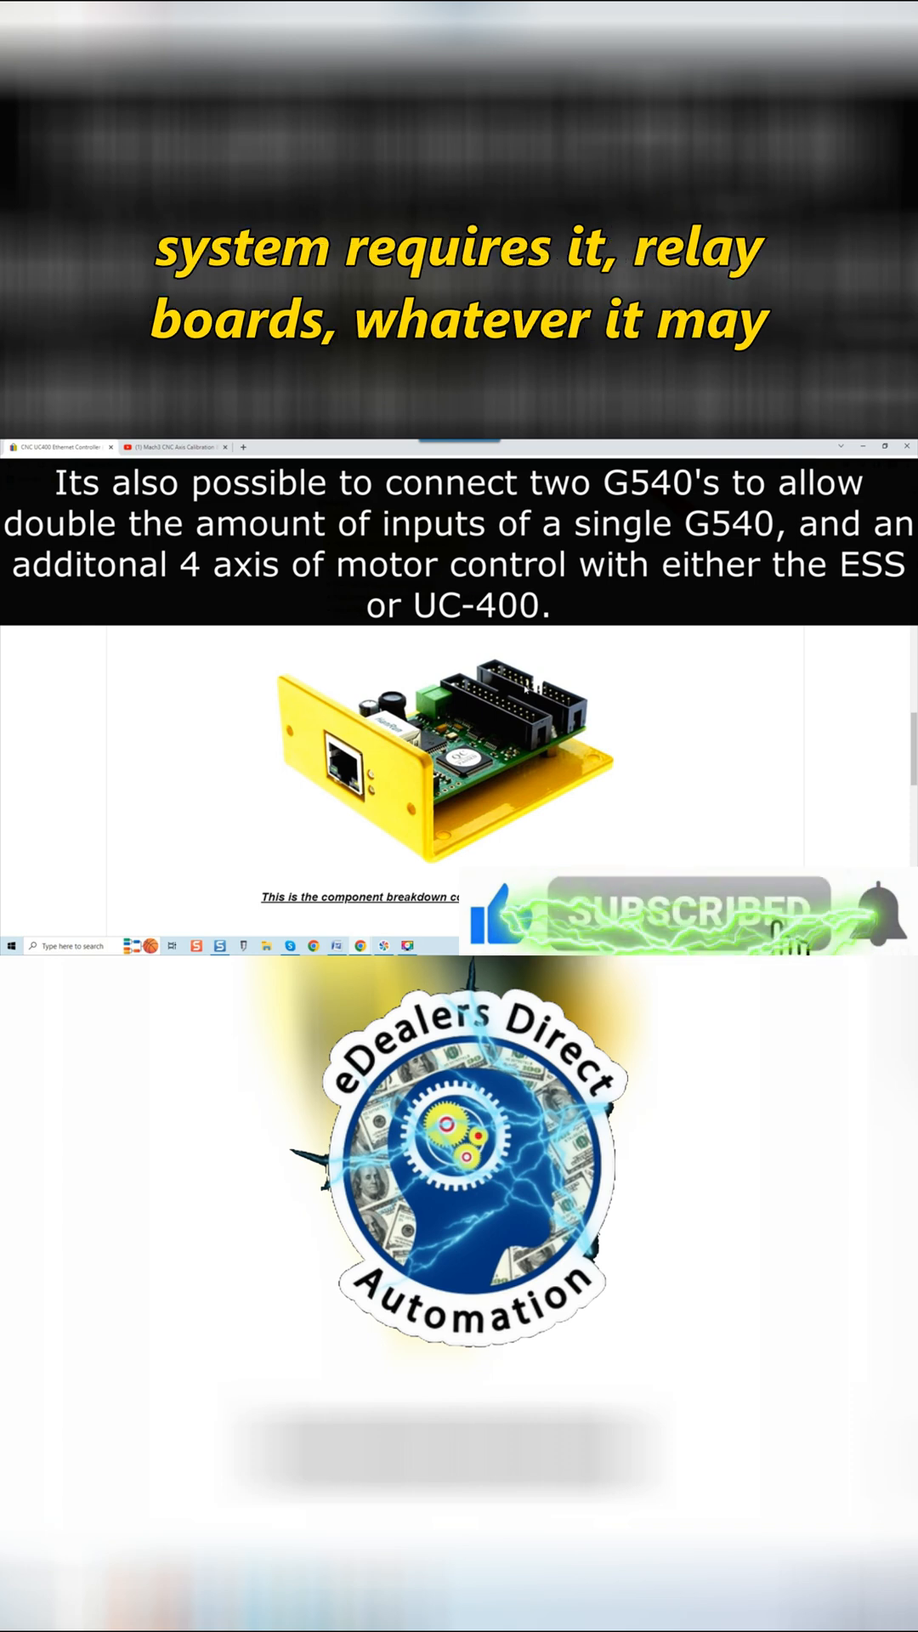